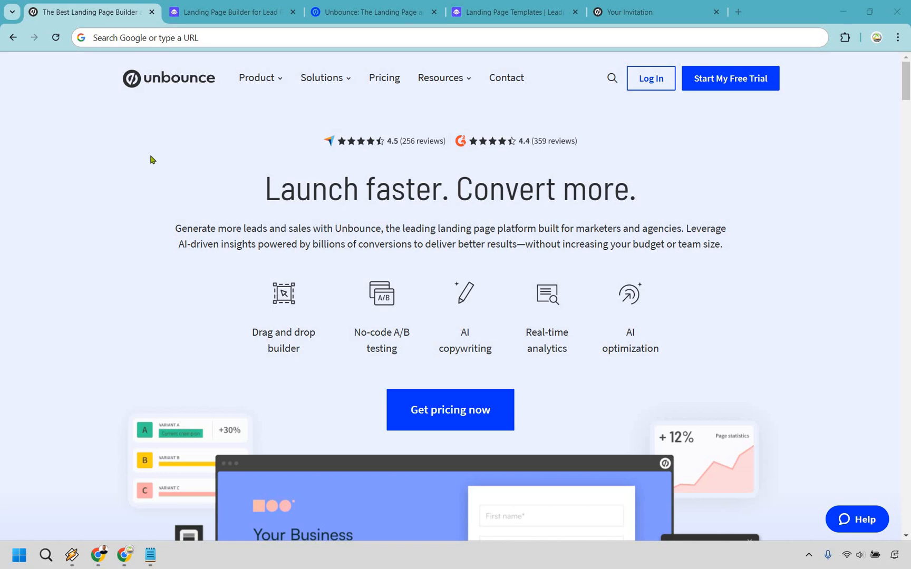
Bring up the Leadpages Pricing tab showing the Standard, Pro and Conversion plan cards.
click(231, 12)
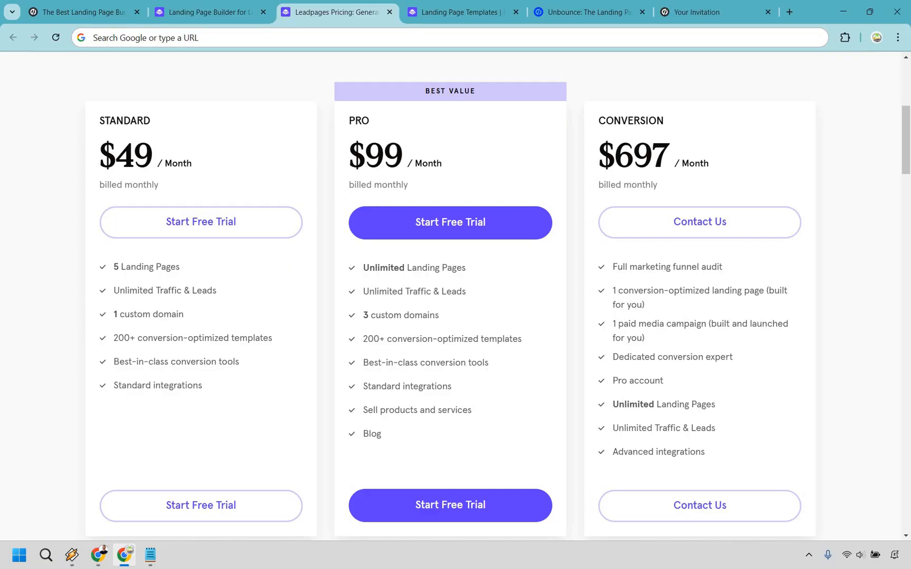
mouse_move(890, 162)
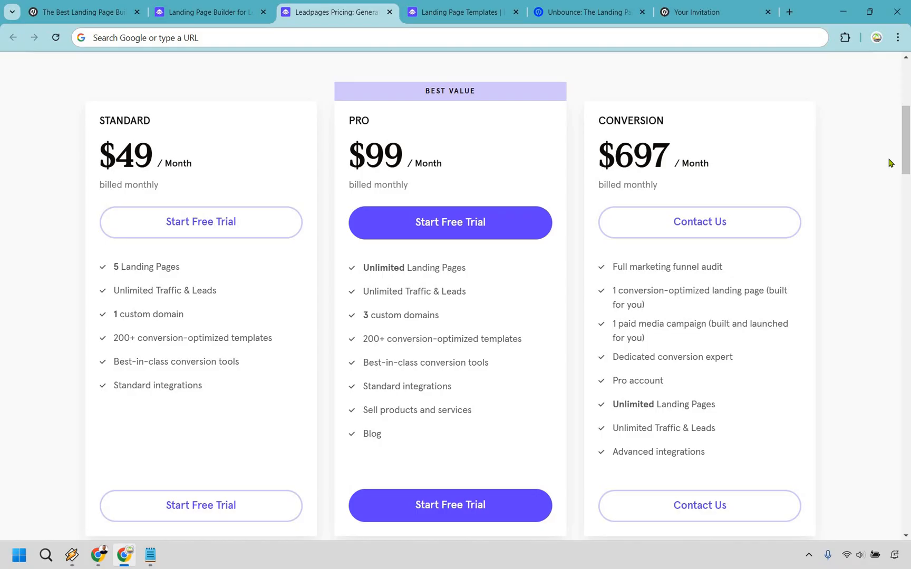
mouse_move(448, 15)
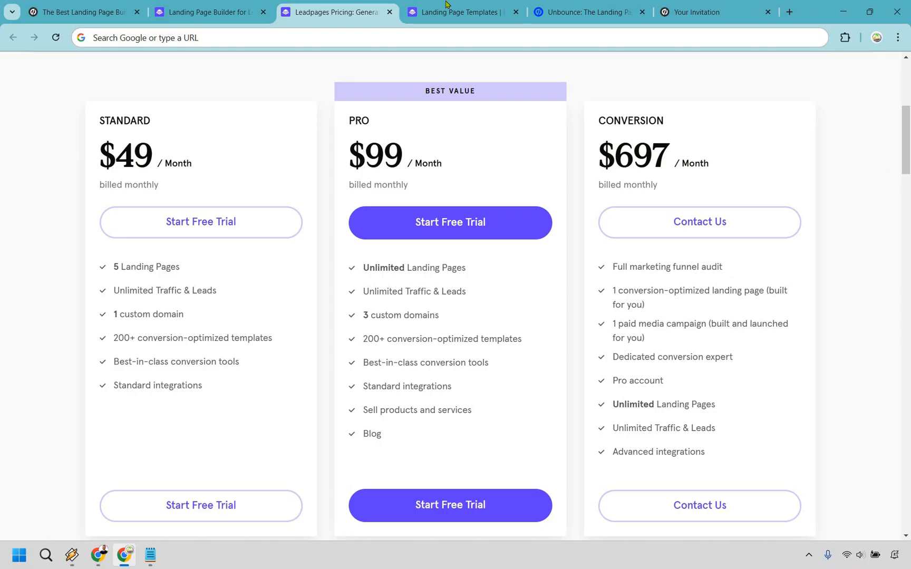
Sort Leadpages templates by conversion rate and check the noted counts: Leadpages 267, Unbounce 88.
click(466, 12)
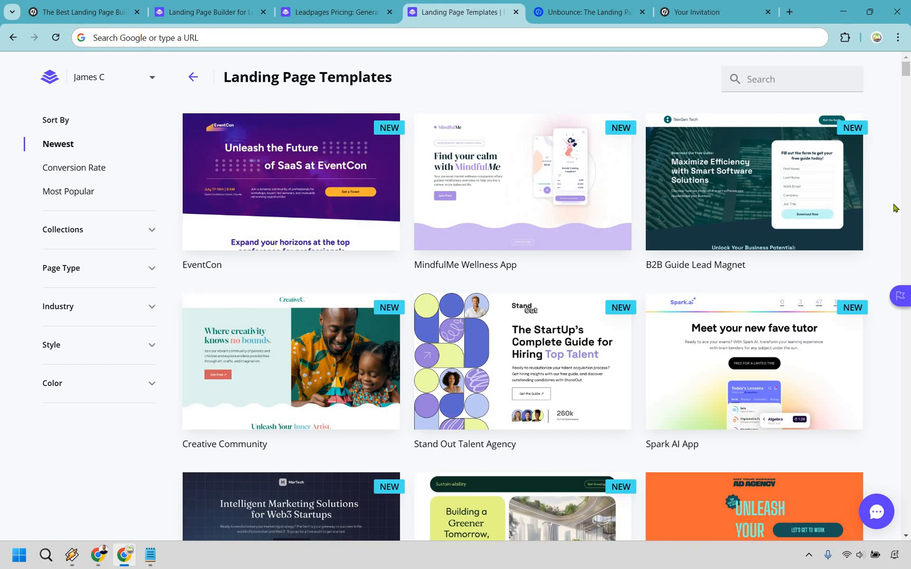
mouse_move(894, 208)
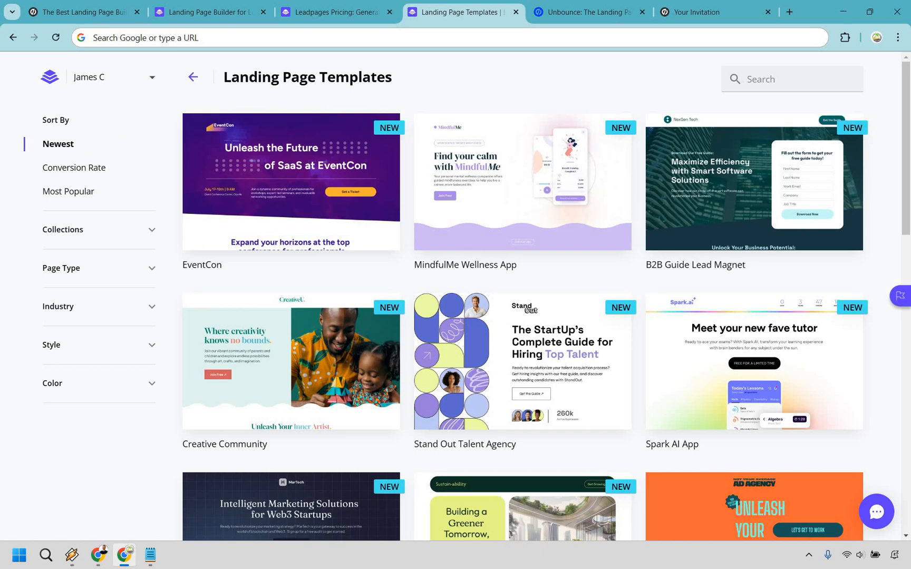
mouse_move(886, 176)
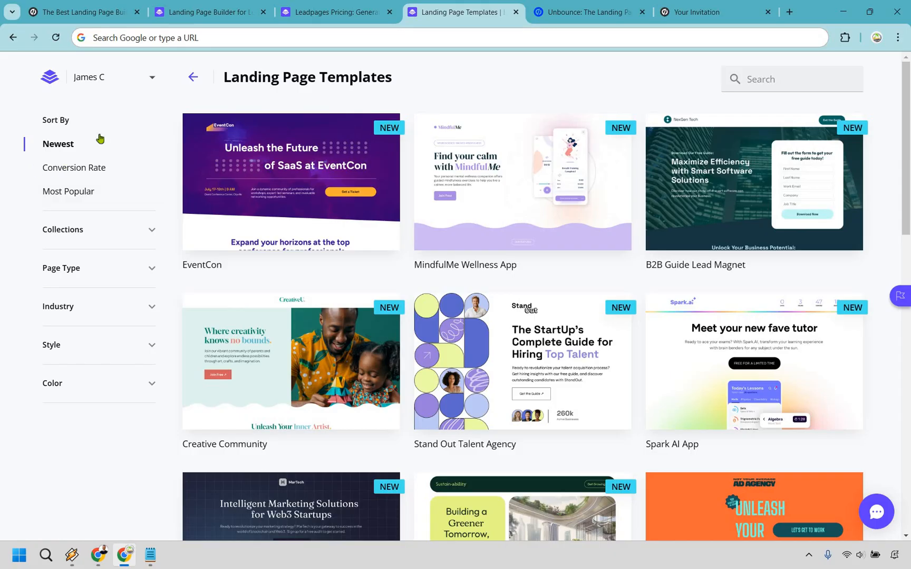
click(73, 168)
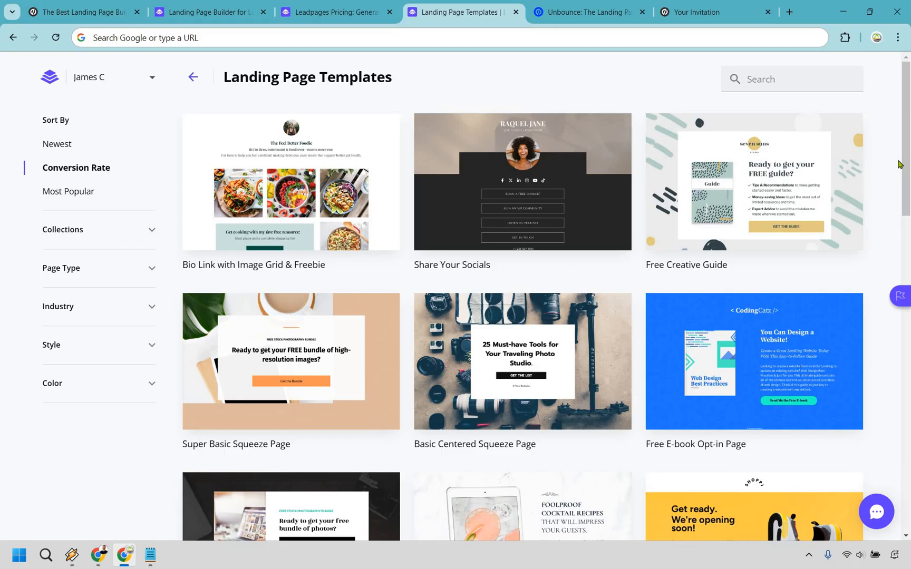
mouse_move(309, 503)
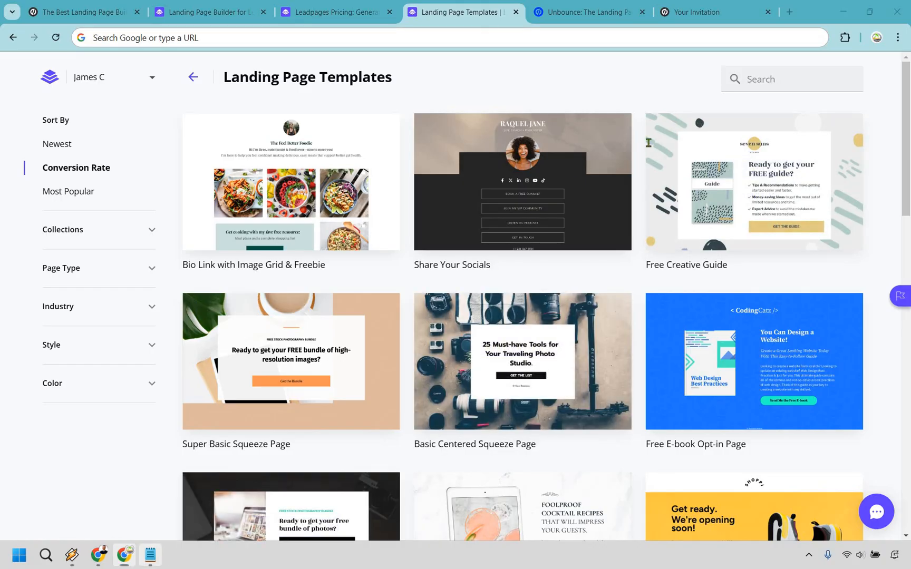
click(149, 555)
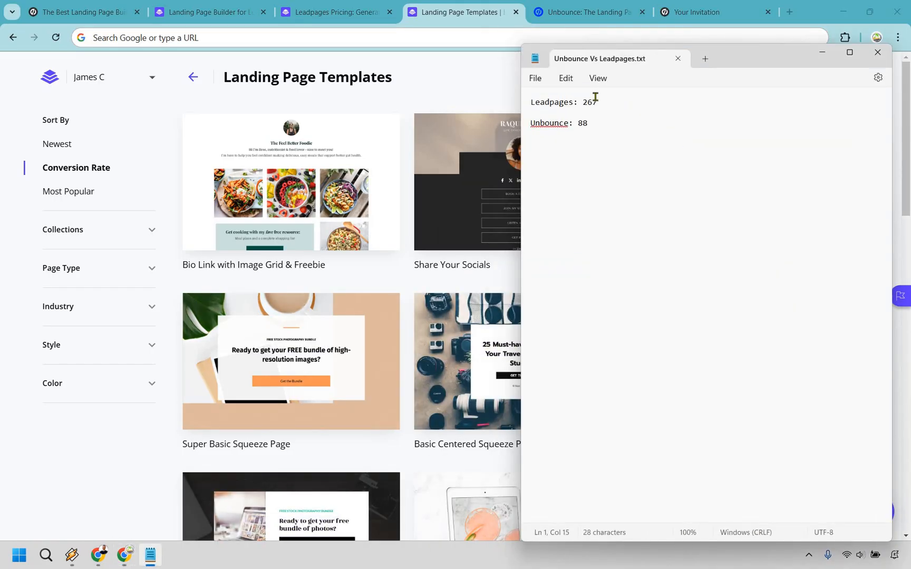
mouse_move(619, 104)
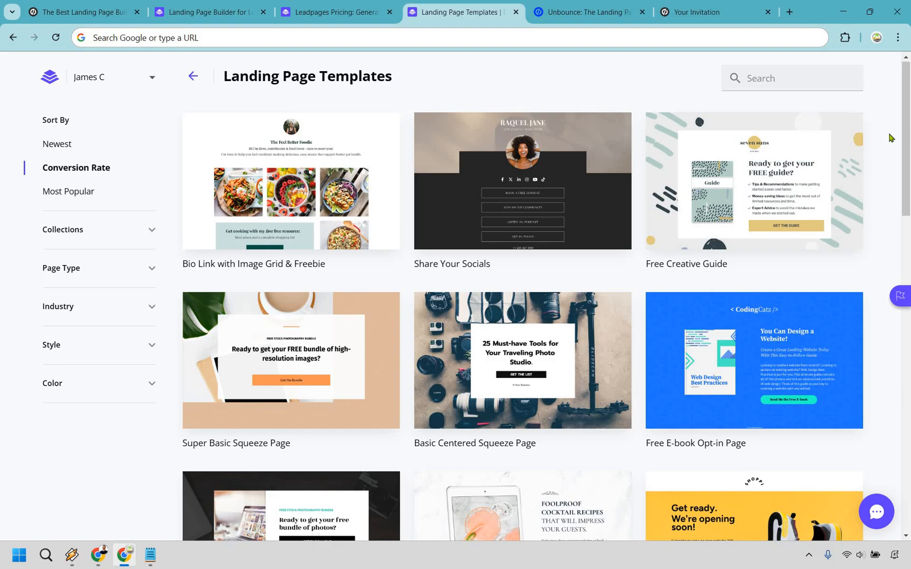
Scroll the Leadpages template grid down to coaching, checkout and video sales letter templates.
scroll(down, 3)
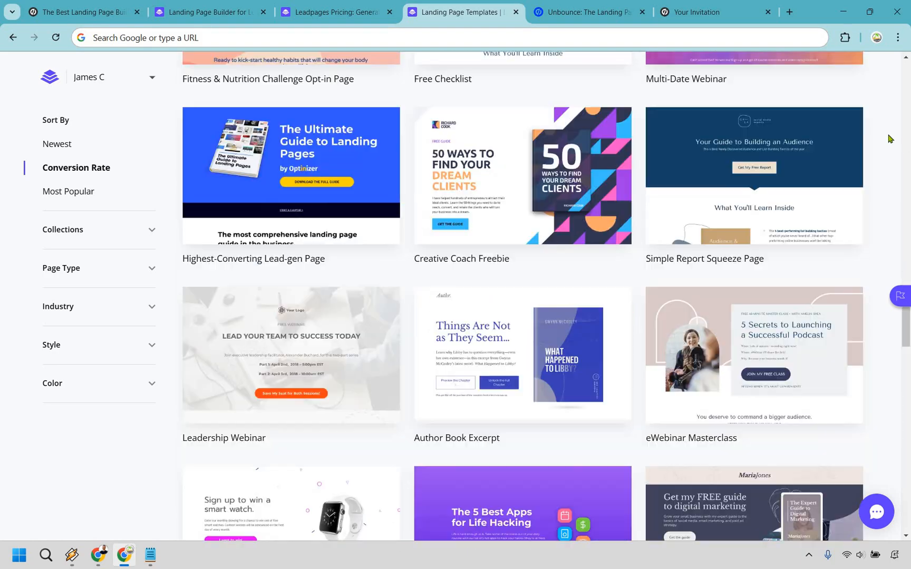
scroll(down, 3)
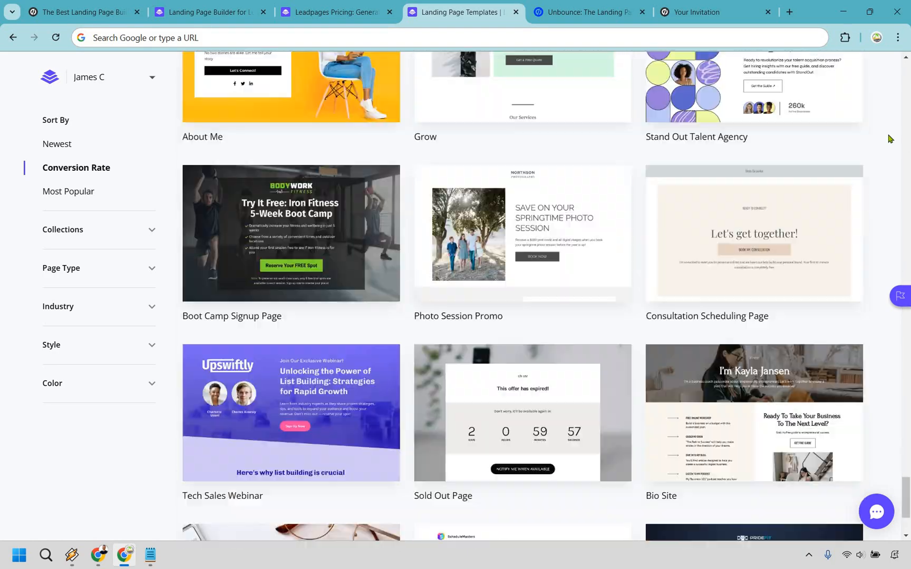
scroll(down, 3)
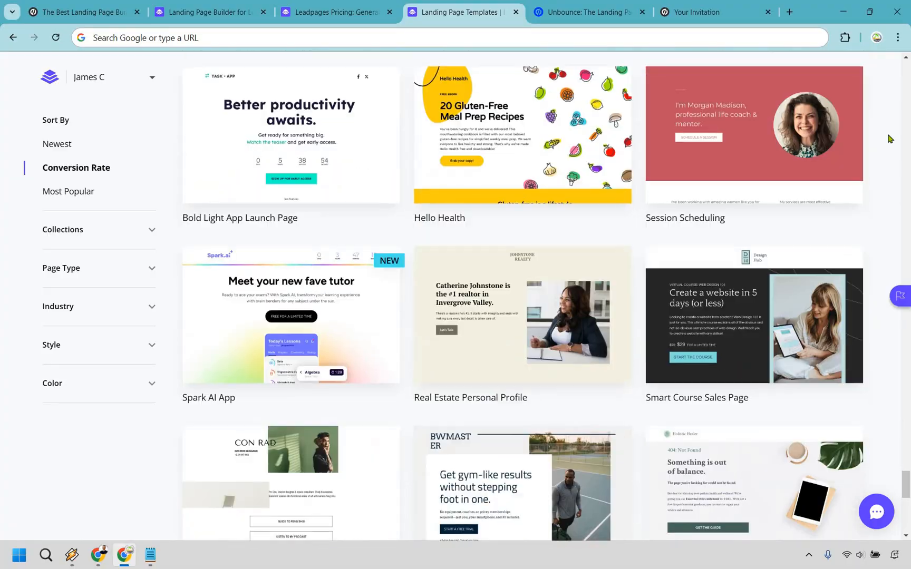
scroll(down, 3)
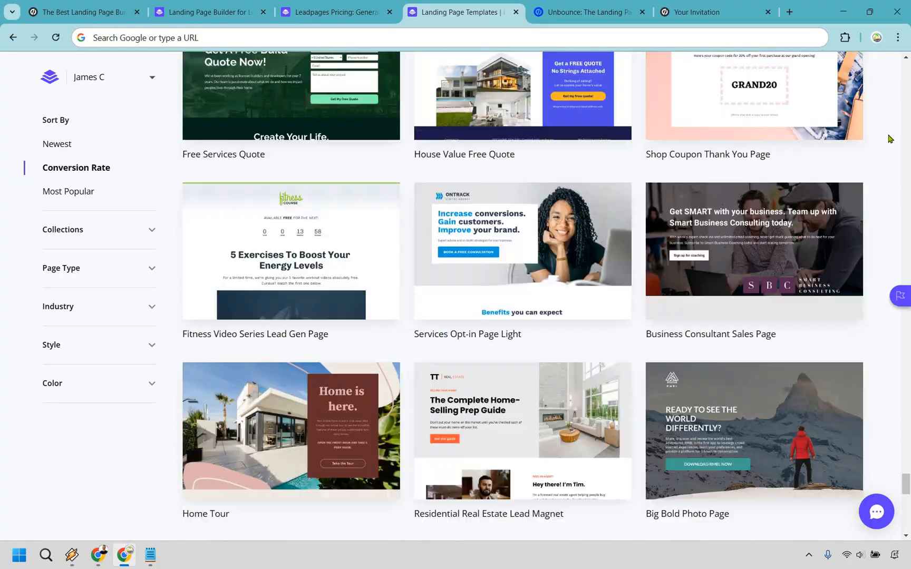
scroll(down, 3)
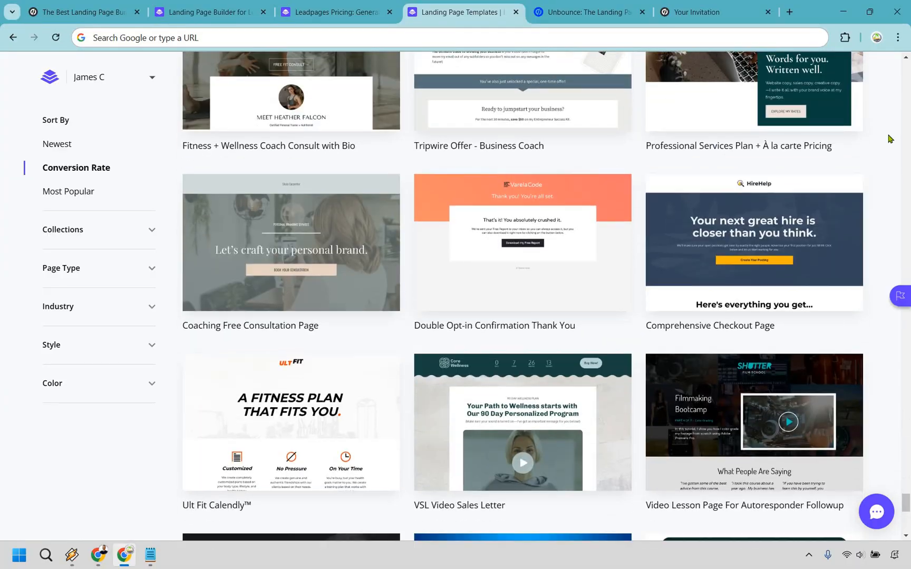
scroll(down, 3)
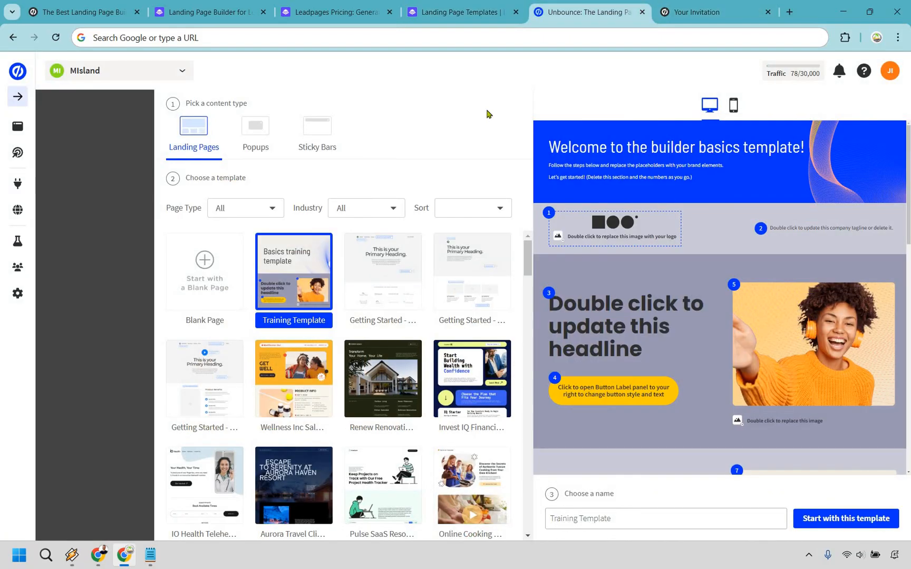
mouse_move(274, 208)
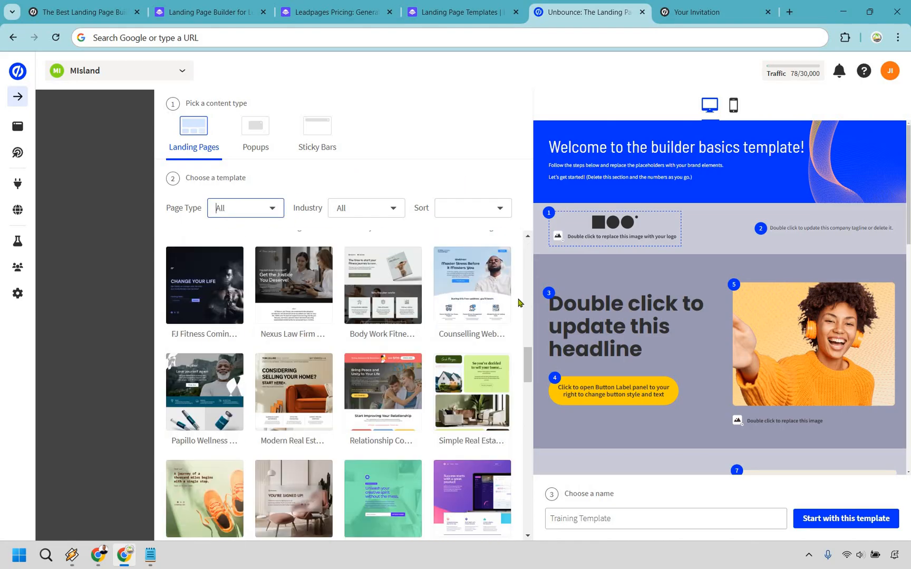
Scroll the Unbounce template grid, then return to the Leadpages pricing plans.
scroll(down, 3)
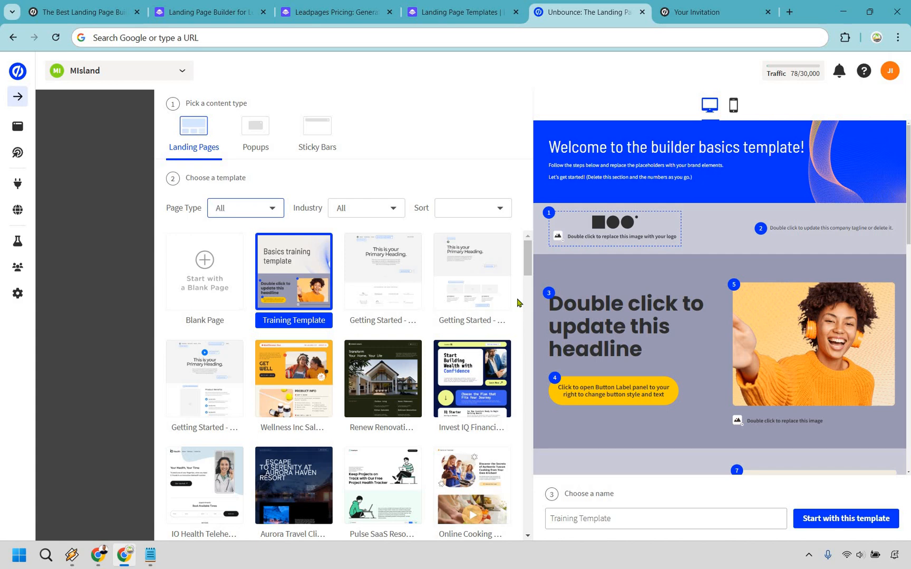
click(335, 11)
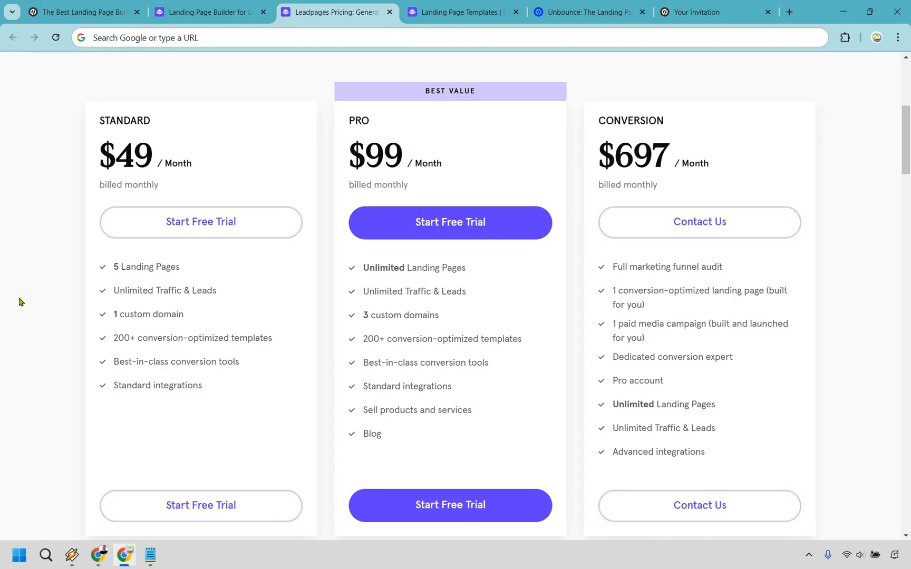
mouse_move(64, 305)
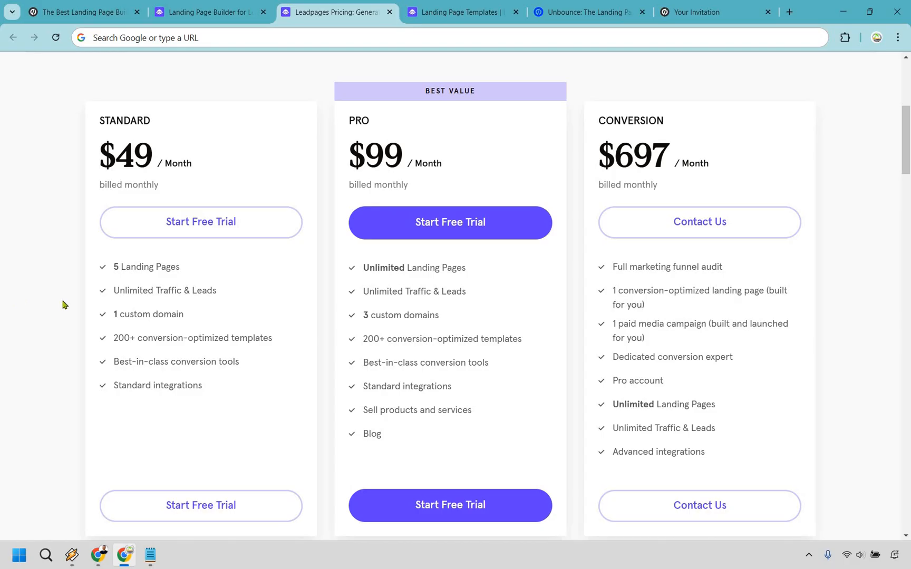
mouse_move(221, 293)
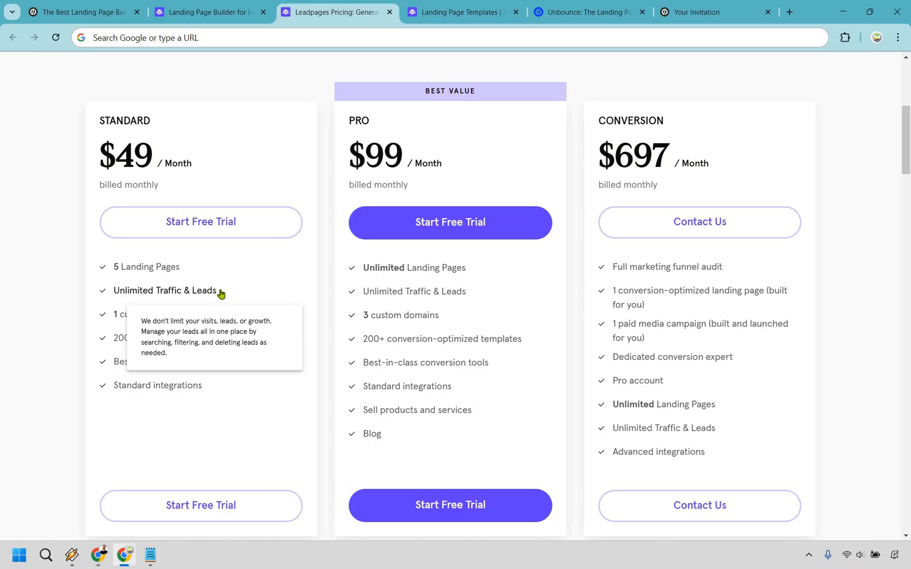
Return to the Unbounce home page tab.
click(460, 12)
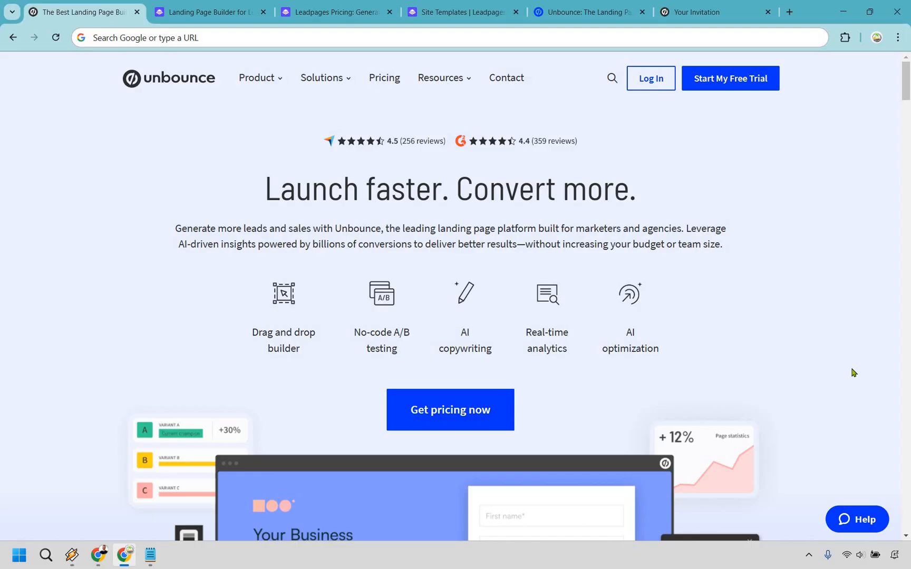
mouse_move(701, 91)
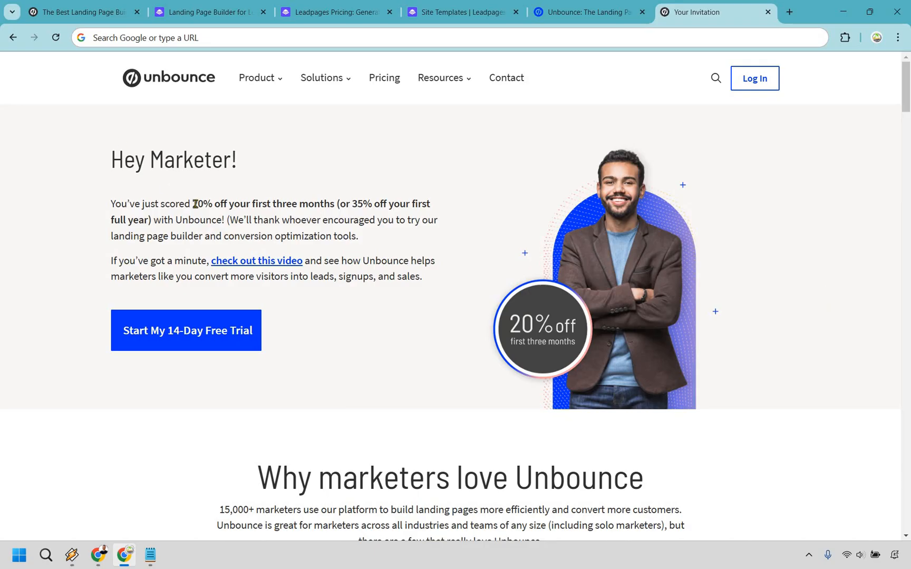
Highlight the 20% off offer and place the Leadpages Pricing tab beside Your Invitation.
drag(196, 204, 330, 203)
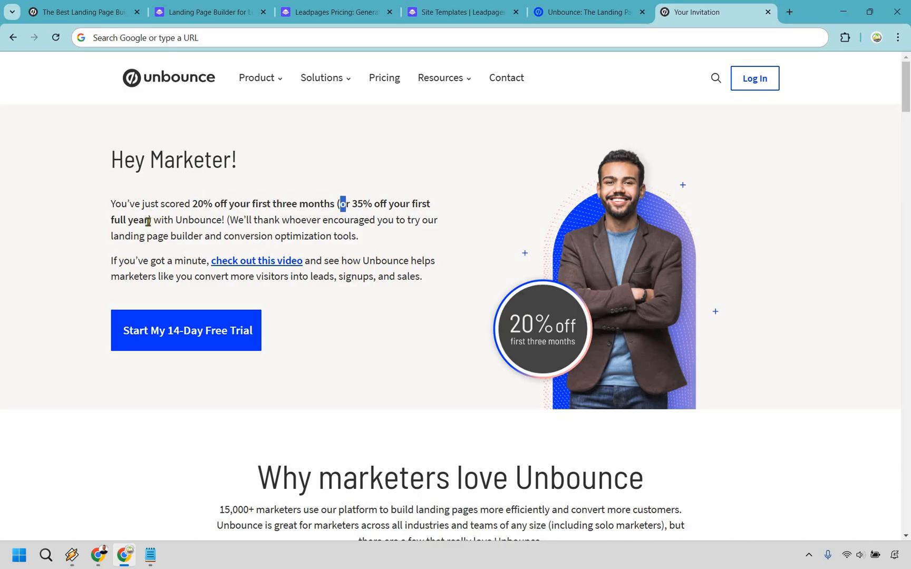
drag(343, 204, 148, 220)
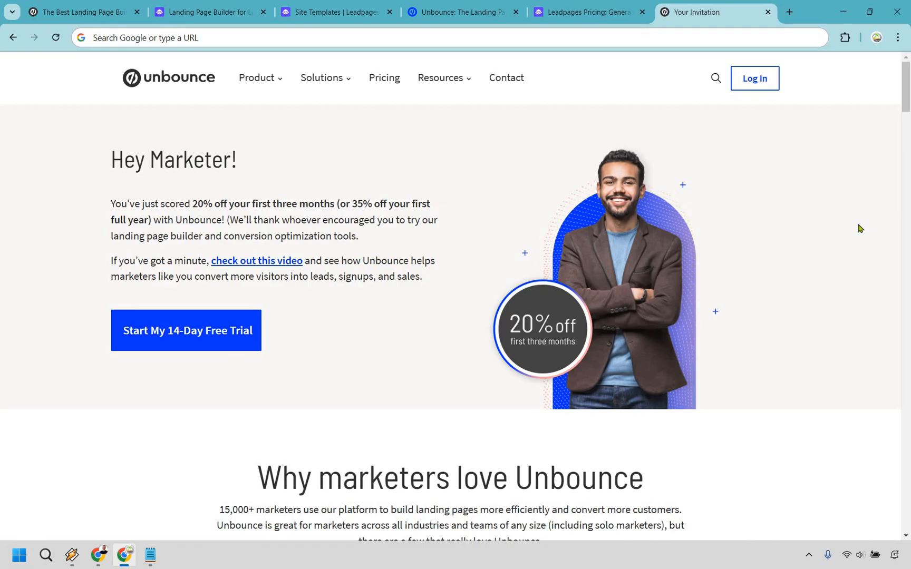
click(593, 12)
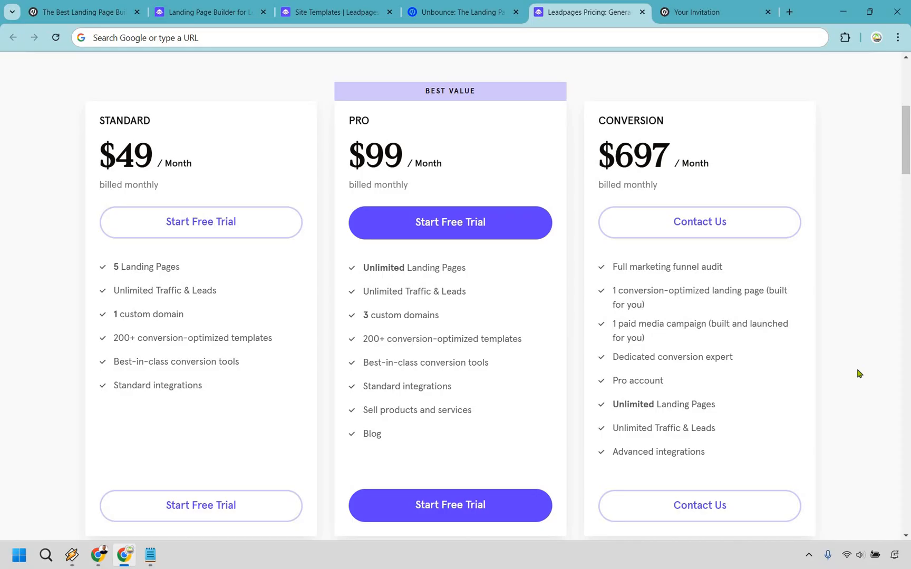
Switch to the Unbounce discount invitation, then to the Leadpages home page.
click(699, 12)
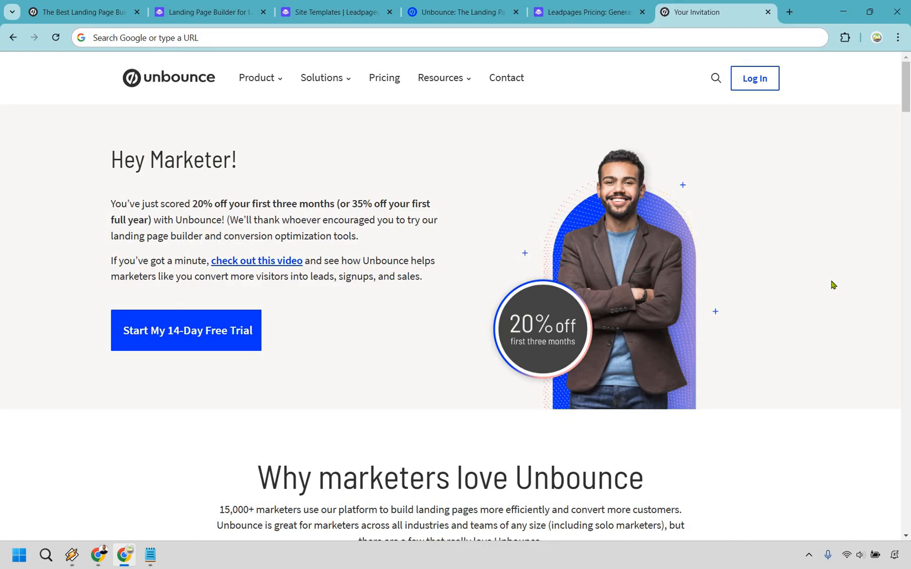
click(209, 12)
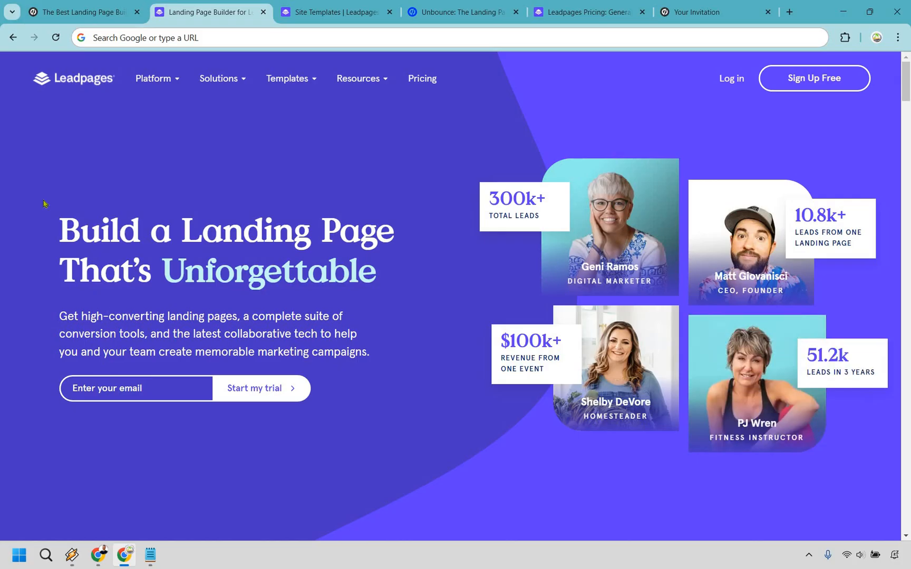